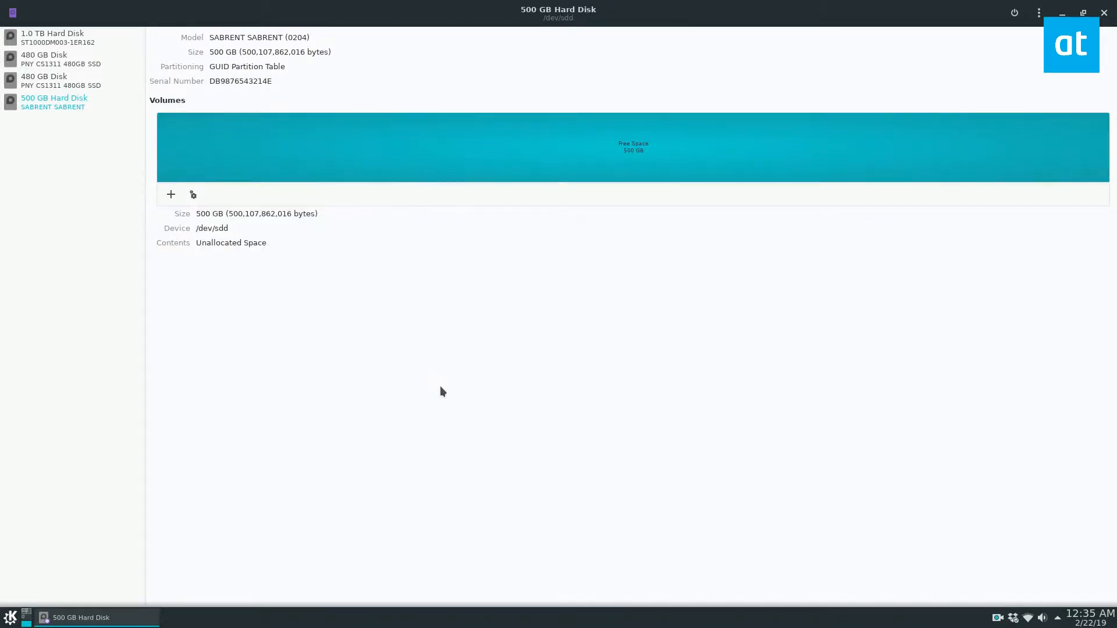
pyautogui.moveTo(123, 148)
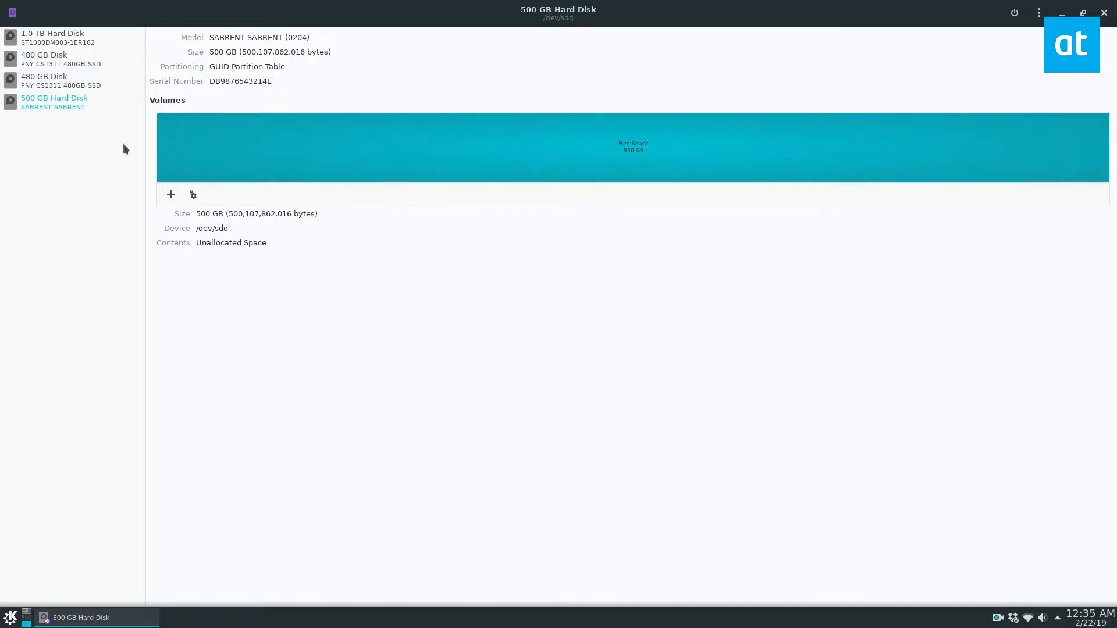
pyautogui.moveTo(656, 132)
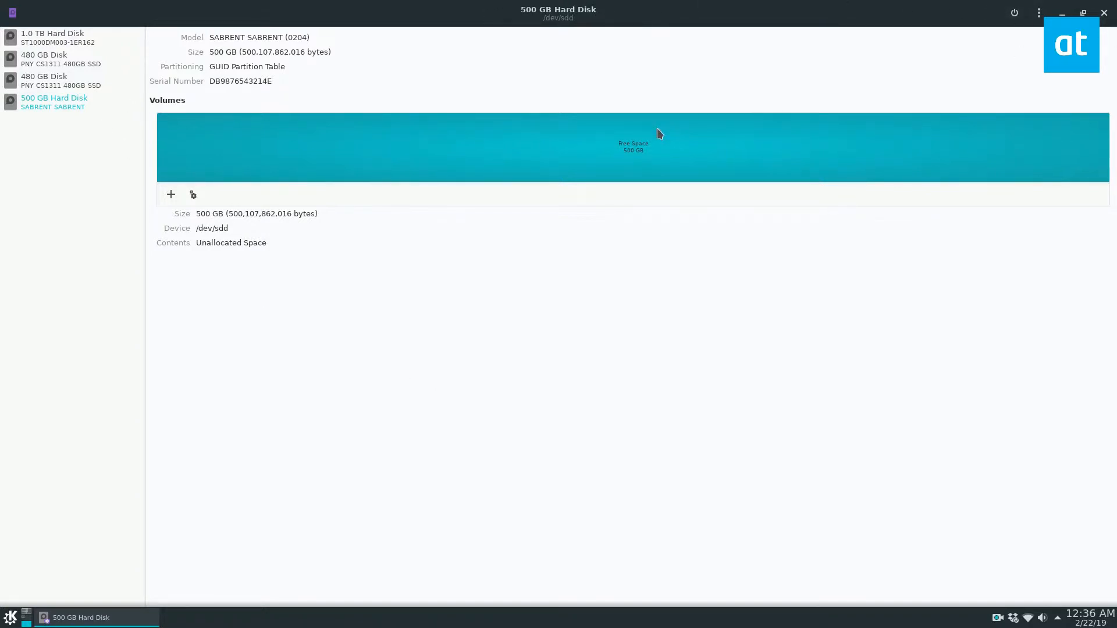
pyautogui.moveTo(558, 241)
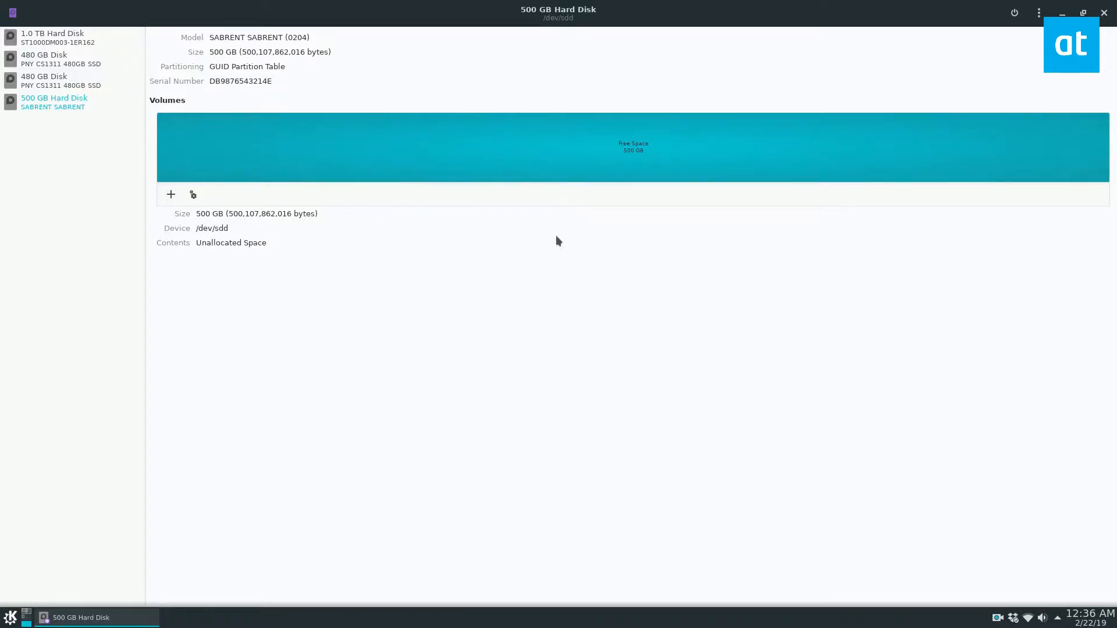
# Step: Format the whole 500 GB disk from the drive menu and confirm erasing it
pyautogui.click(1038, 13)
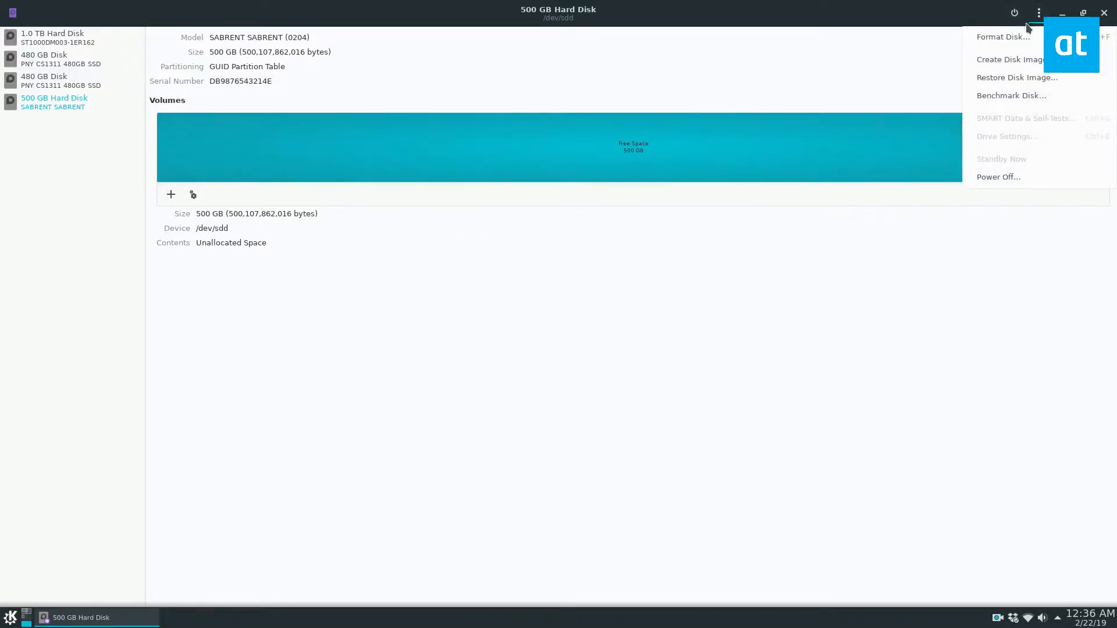
pyautogui.moveTo(1003, 36)
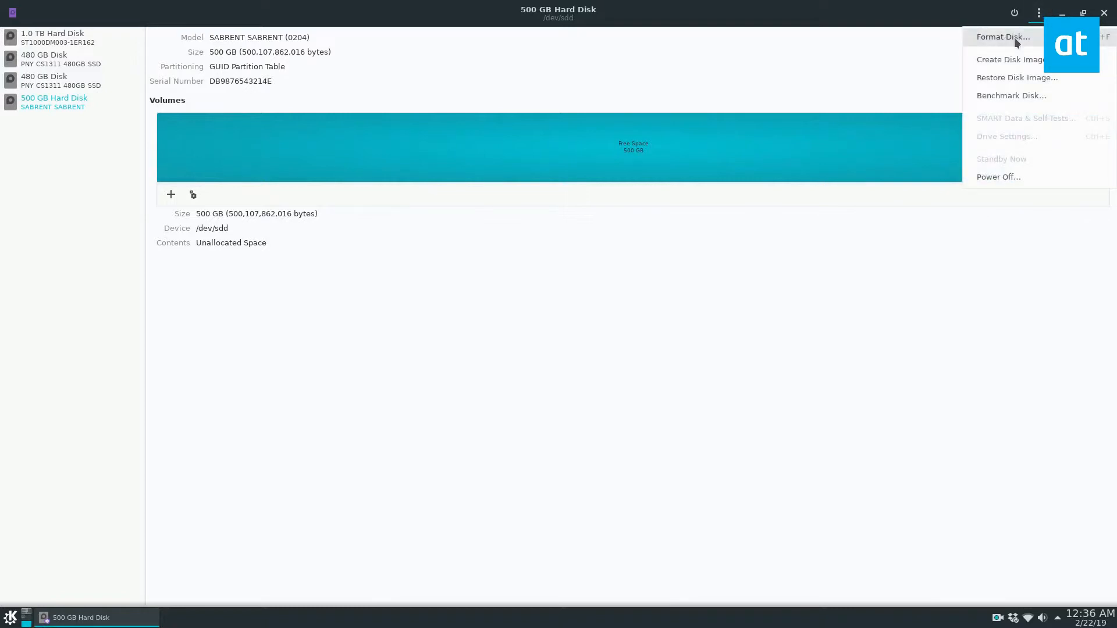
pyautogui.click(1001, 36)
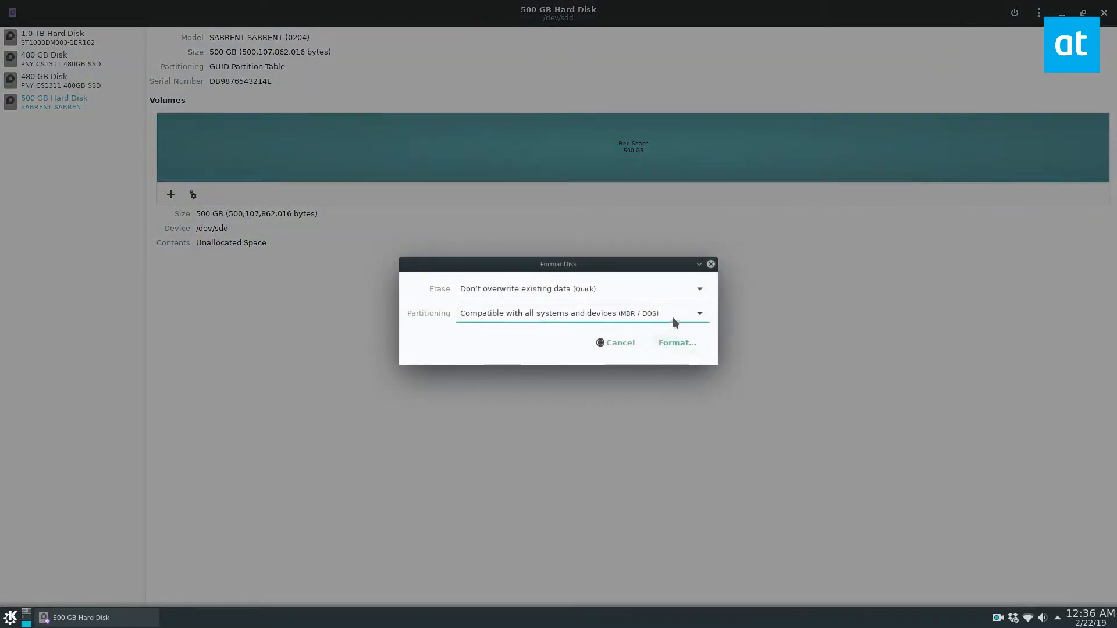
pyautogui.click(675, 342)
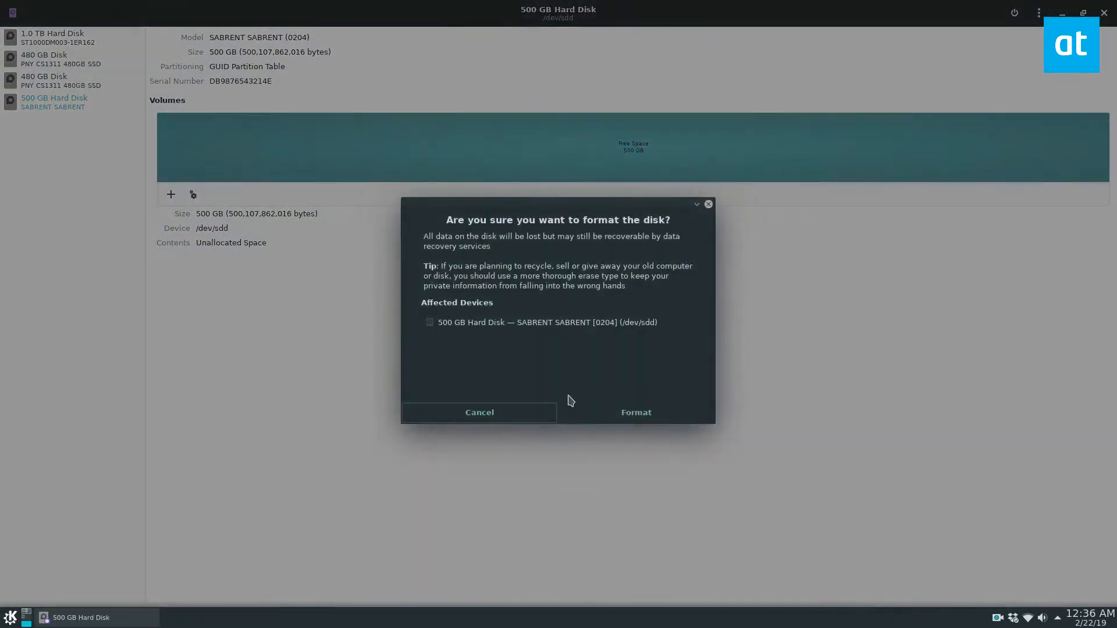
pyautogui.click(635, 412)
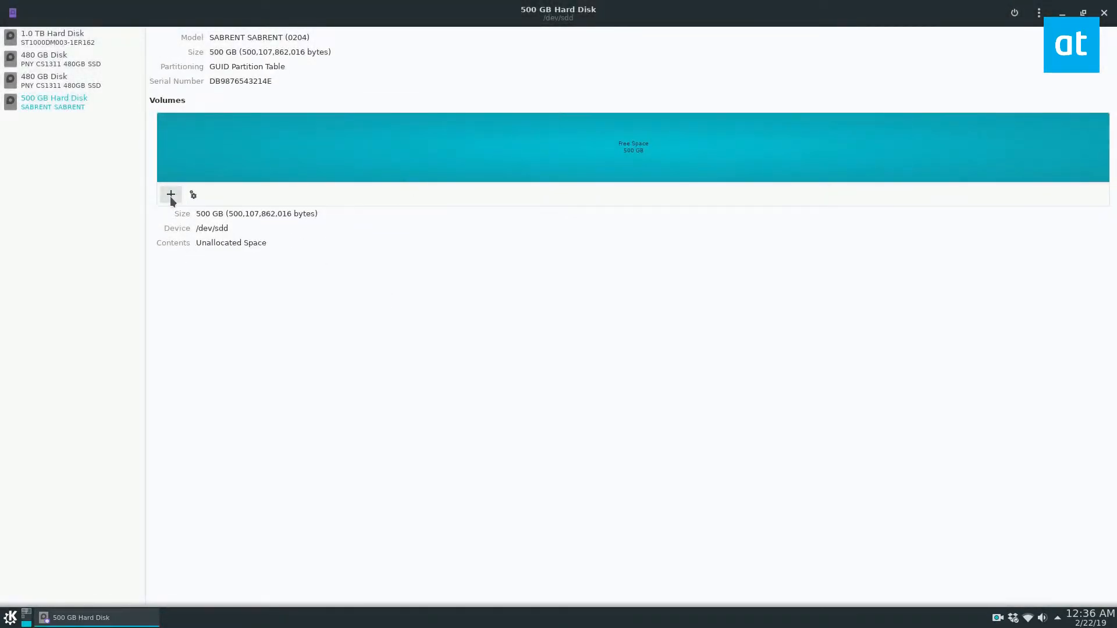
# Step: Create a new partition in the free space sized 50 GB, leaving 450 GB free after it
pyautogui.click(170, 195)
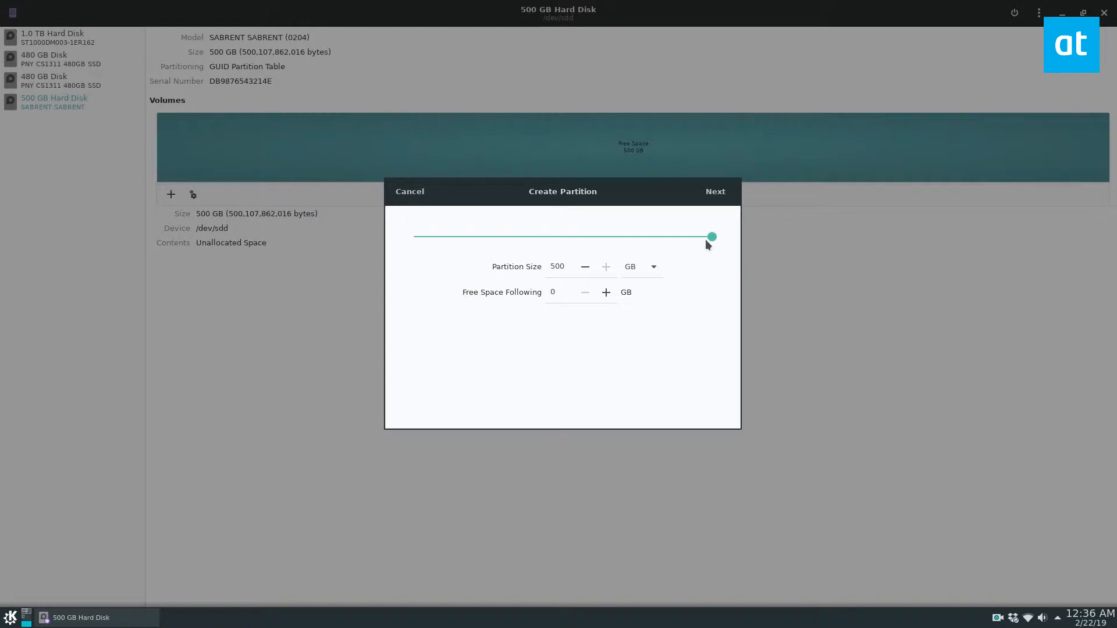
pyautogui.tripleClick(557, 265)
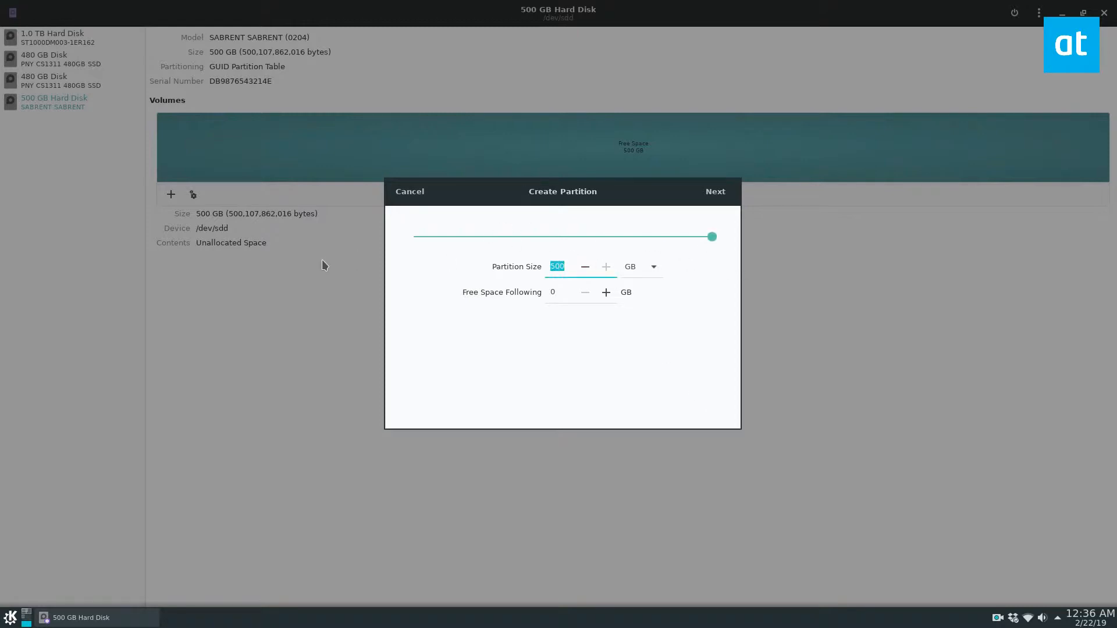
pyautogui.write('5')
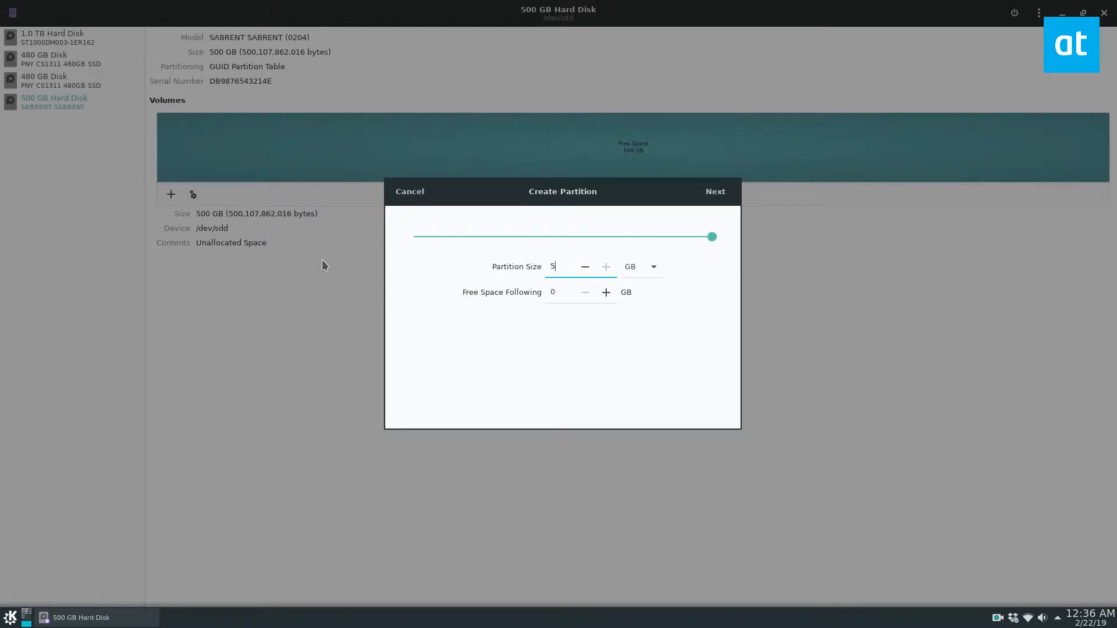
pyautogui.click(714, 191)
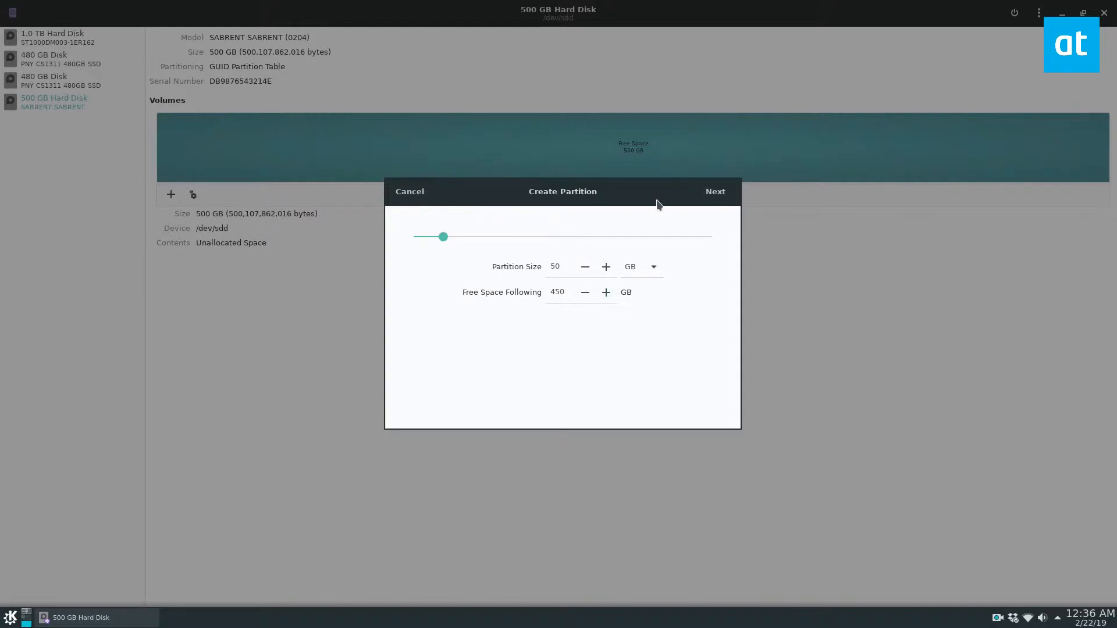
pyautogui.moveTo(595, 126)
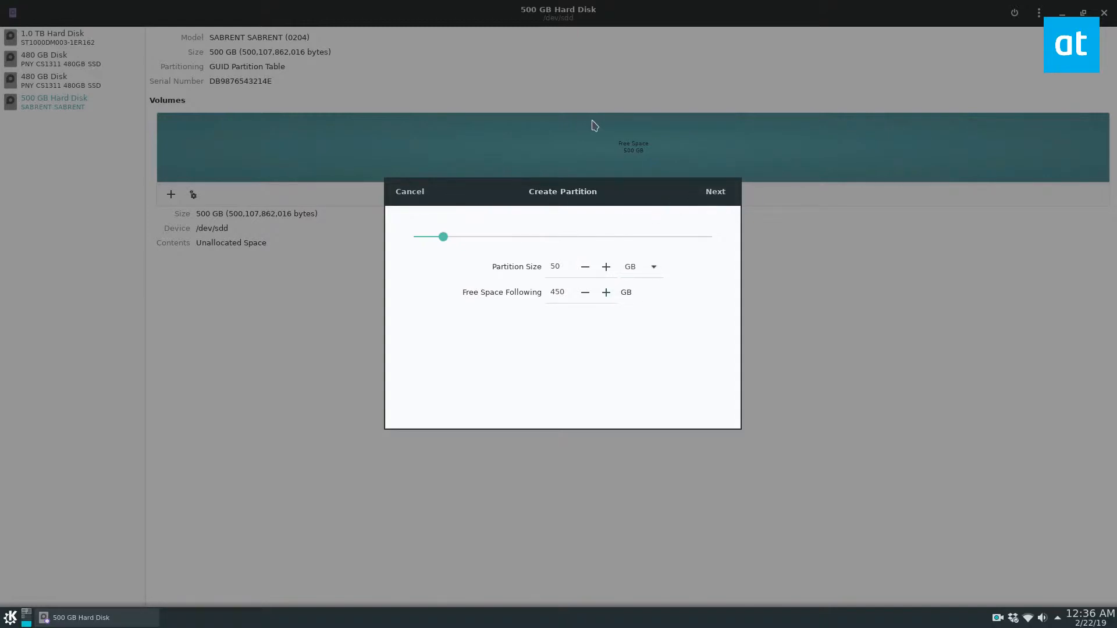
pyautogui.moveTo(600, 198)
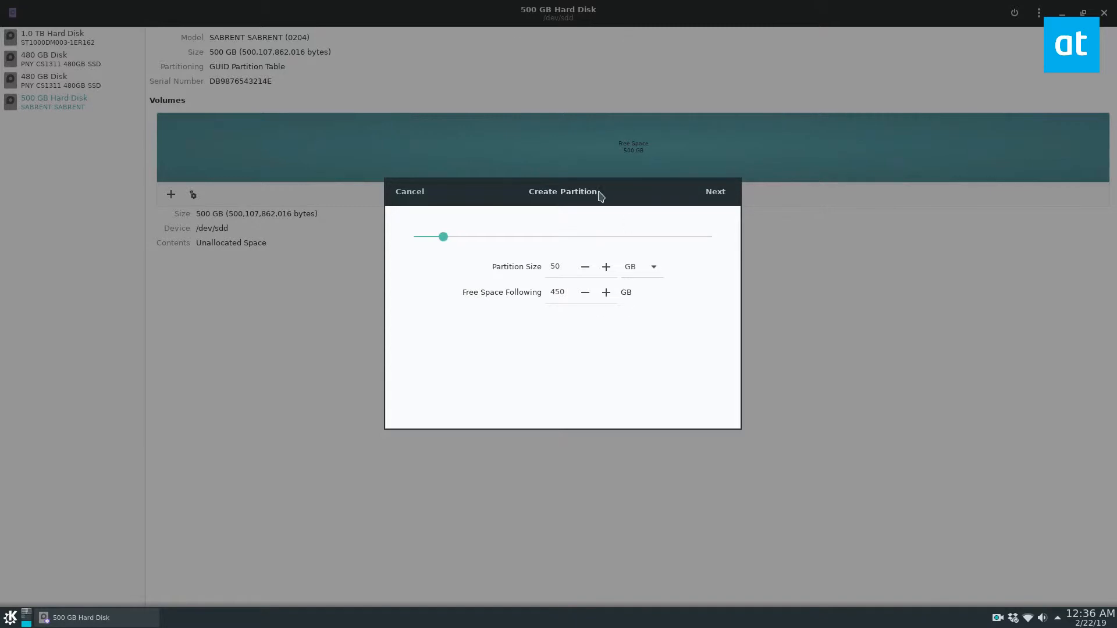
# Step: Name the volume 'Lock box' as Linux Ext4 with LUKS password protection and continue to the password step
pyautogui.click(715, 191)
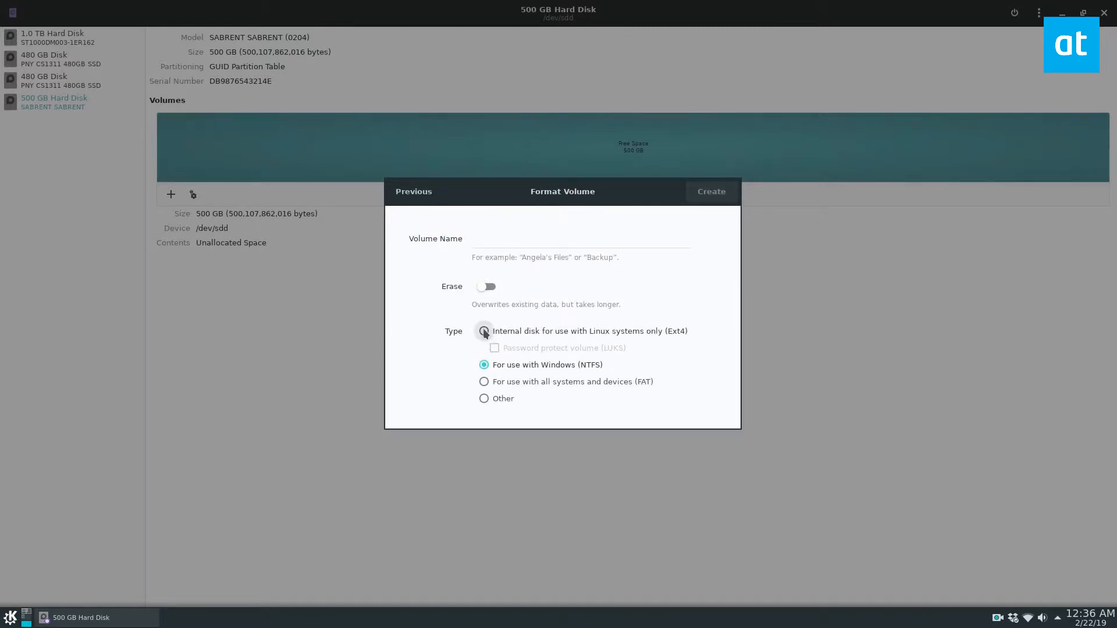
pyautogui.click(484, 330)
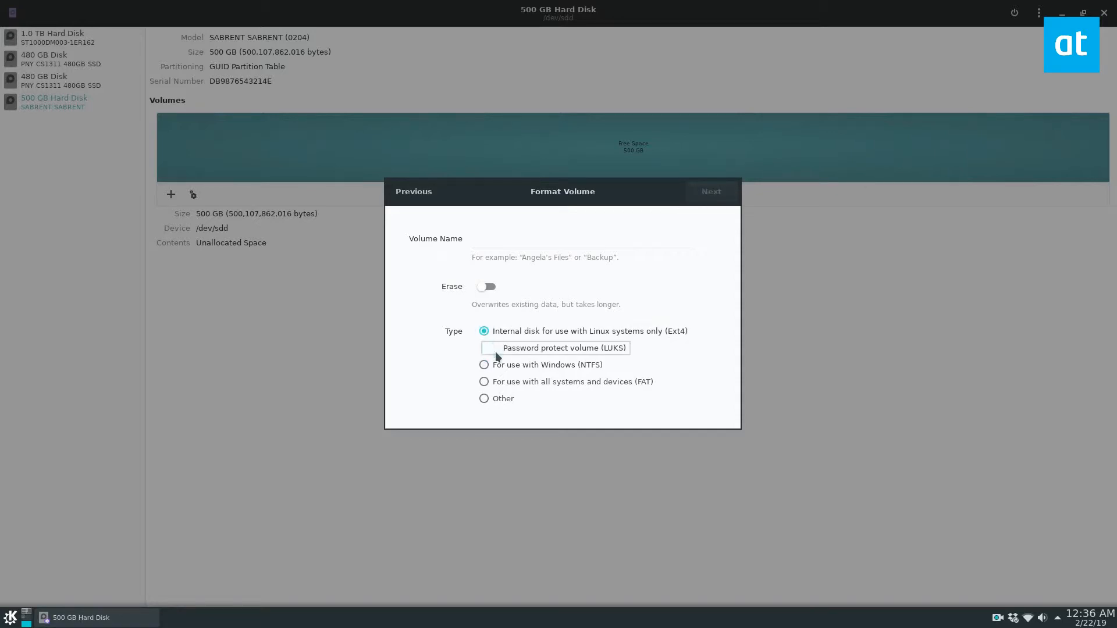
pyautogui.click(494, 347)
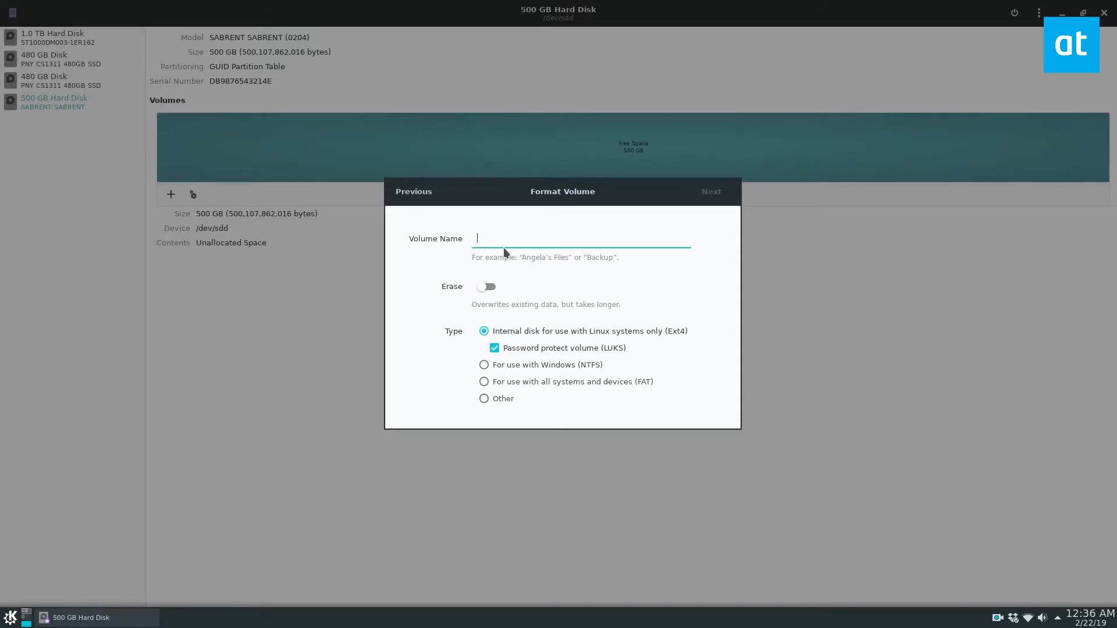
pyautogui.write('Lock box')
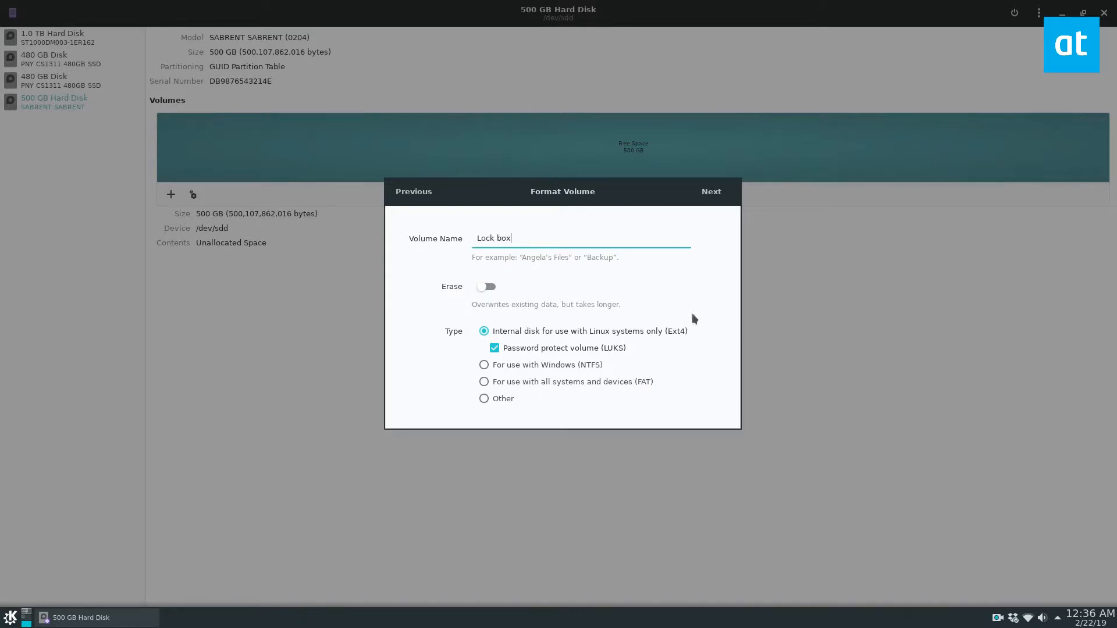
pyautogui.click(710, 190)
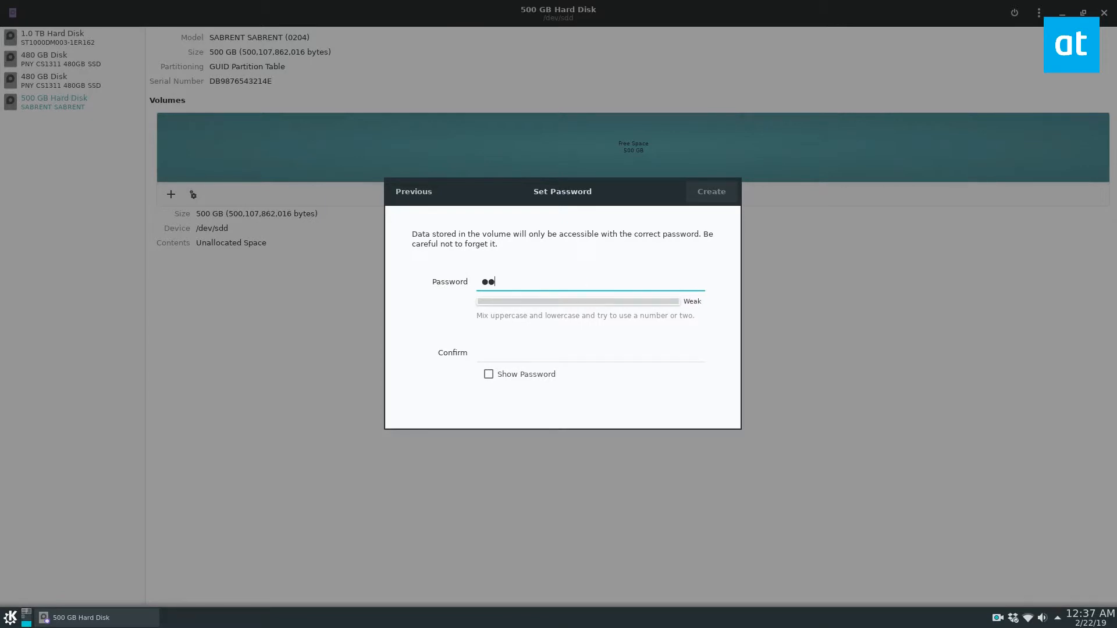
# Step: Enter the encryption password and create the encrypted 50 GB partition
pyautogui.press('Backspace')
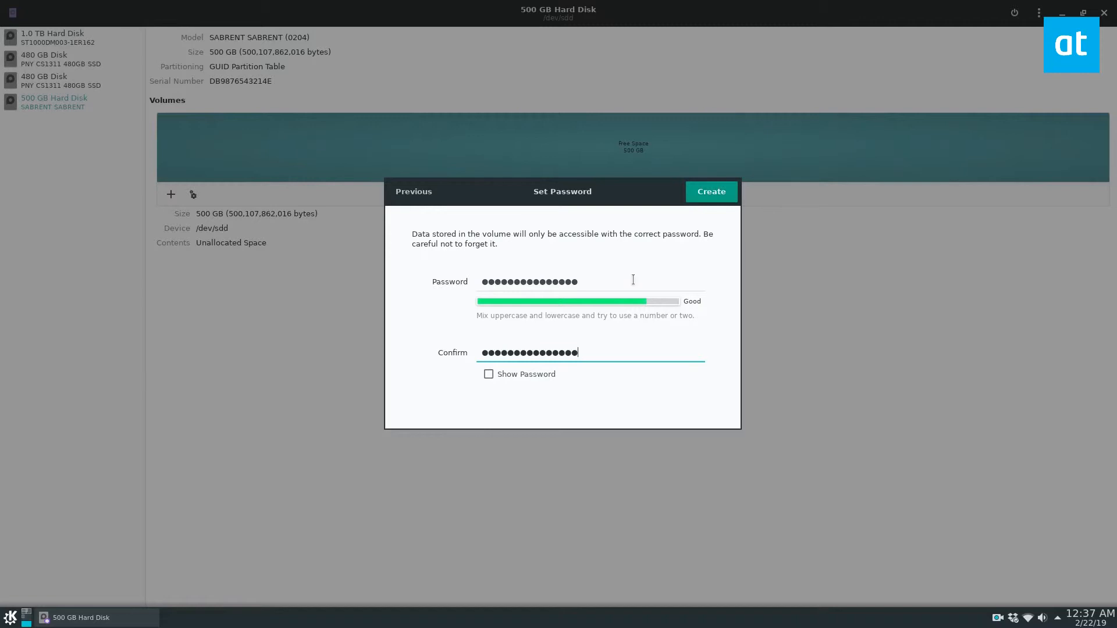
pyautogui.click(710, 191)
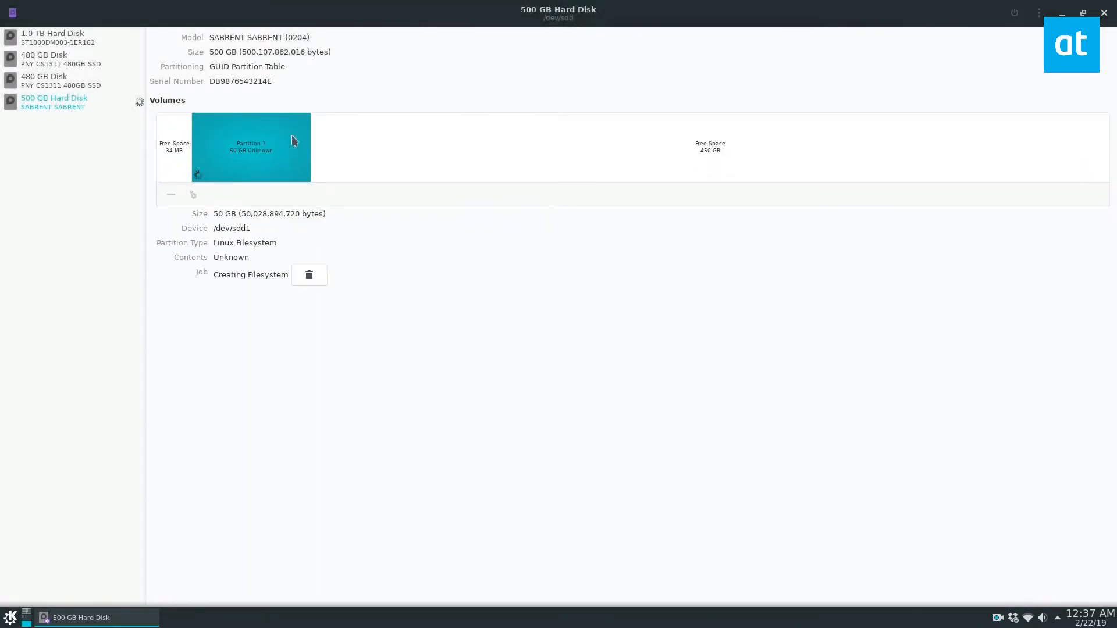
pyautogui.moveTo(255, 163)
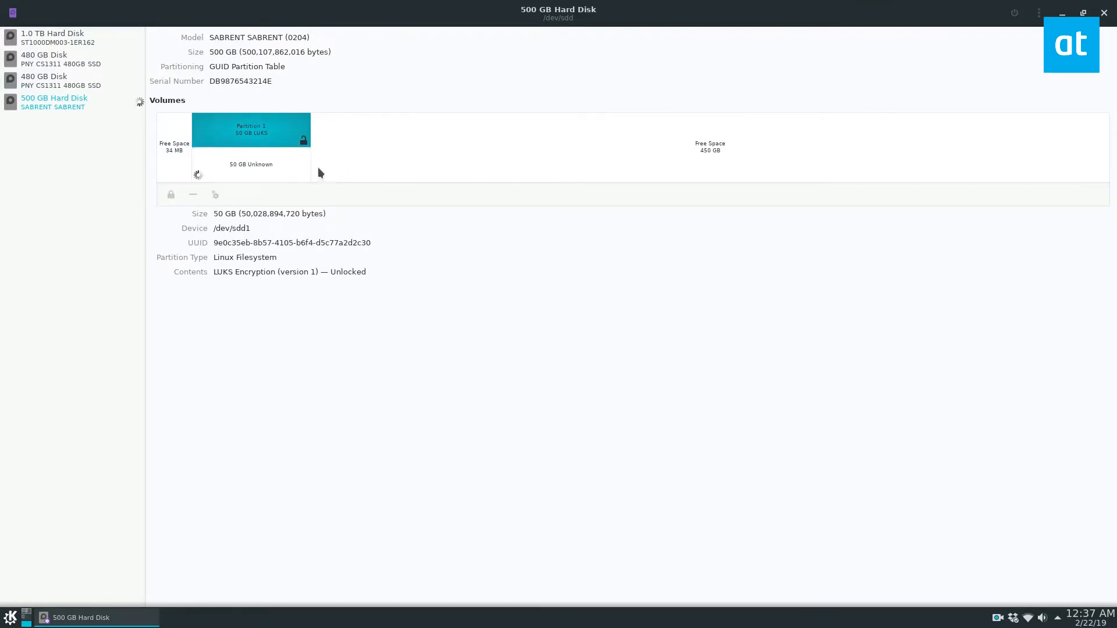
# Step: Delete the partitions so the disk shows only 500 GB of free space
pyautogui.click(708, 146)
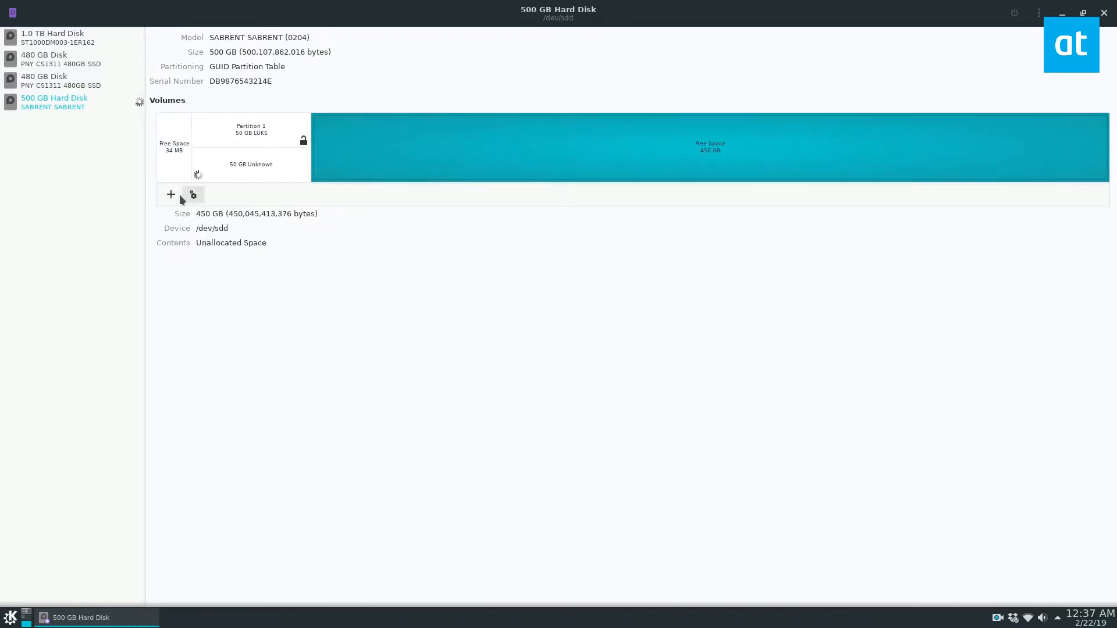
pyautogui.click(170, 194)
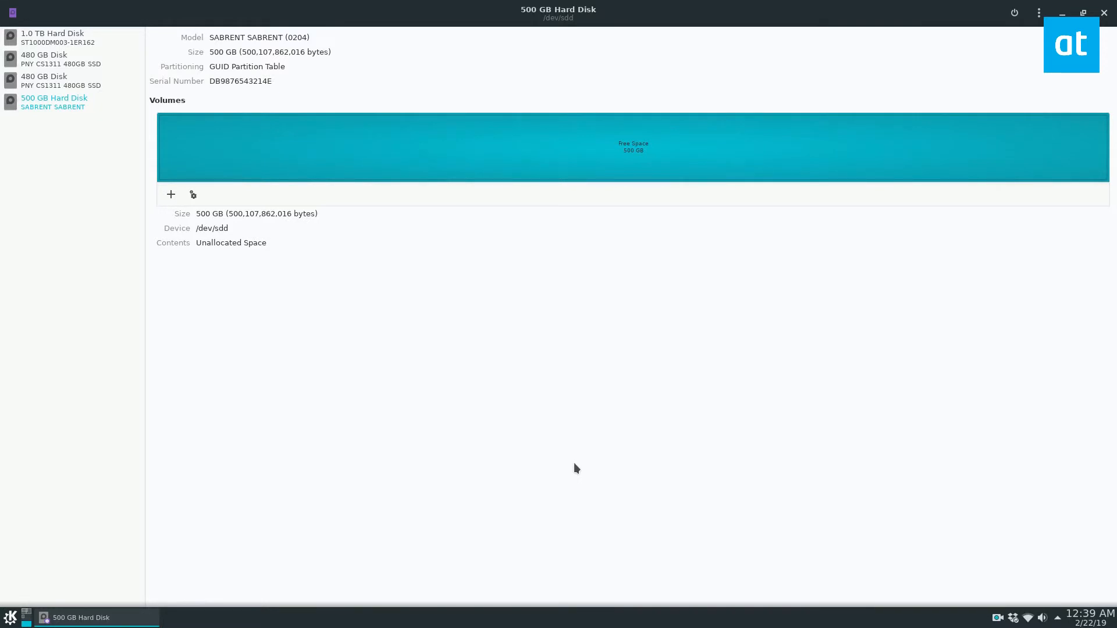
# Step: Format the 500 GB disk with GPT partitioning and start a new partition in the free space
pyautogui.click(1038, 13)
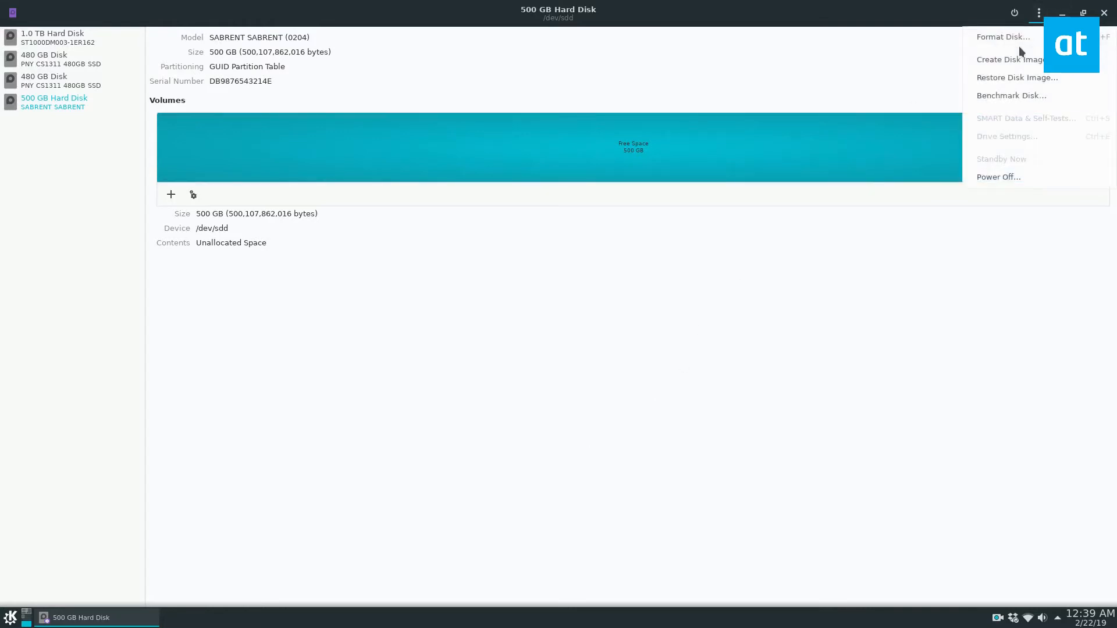
pyautogui.click(1001, 36)
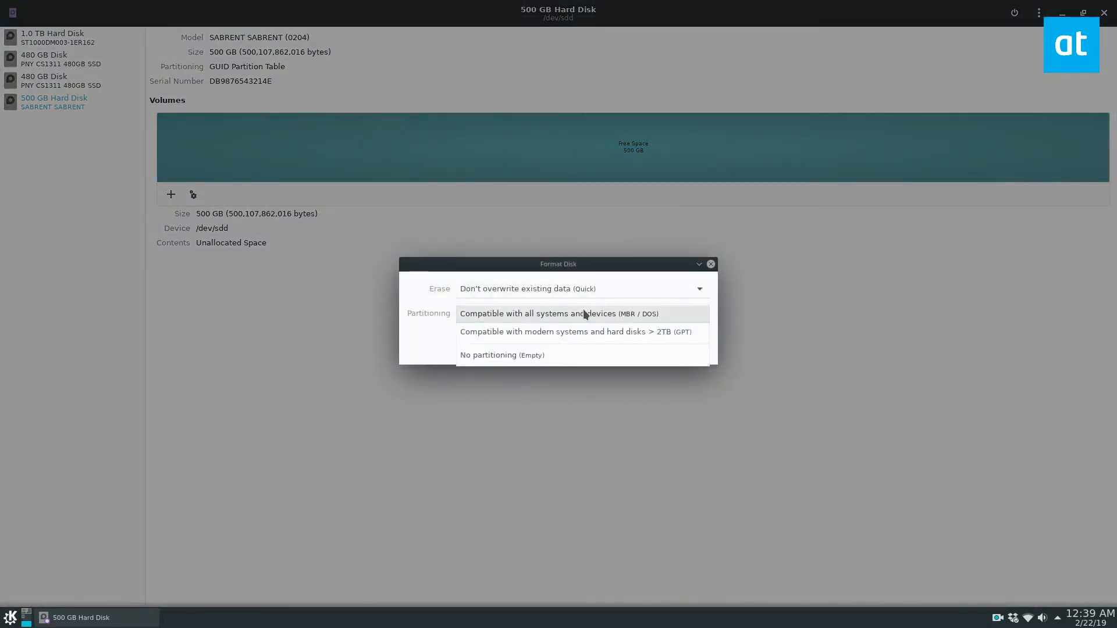
pyautogui.click(575, 332)
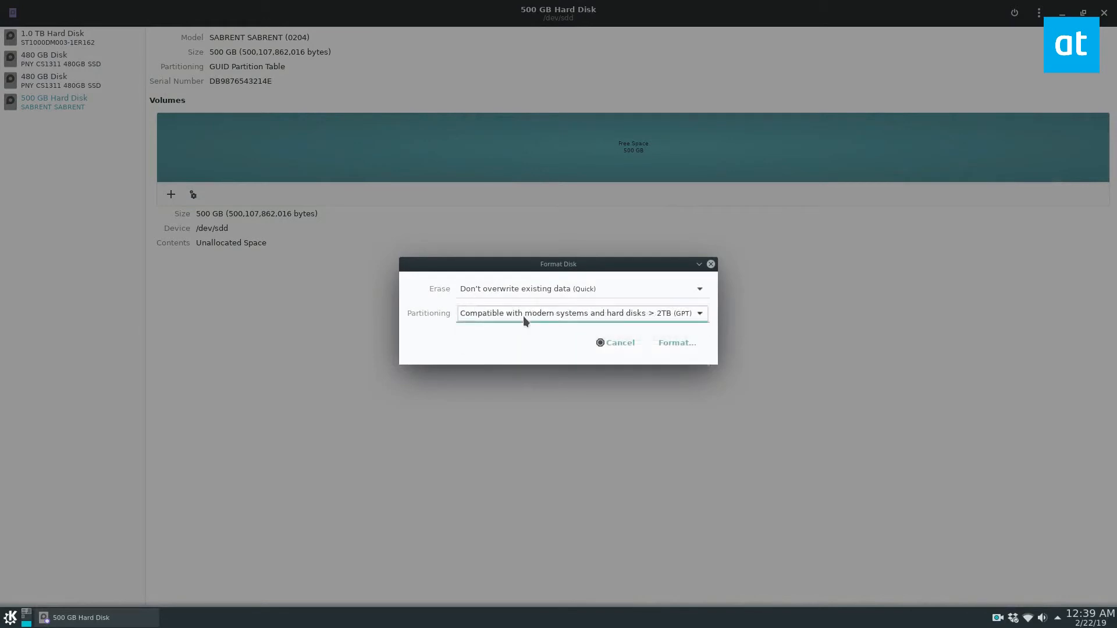
pyautogui.click(614, 342)
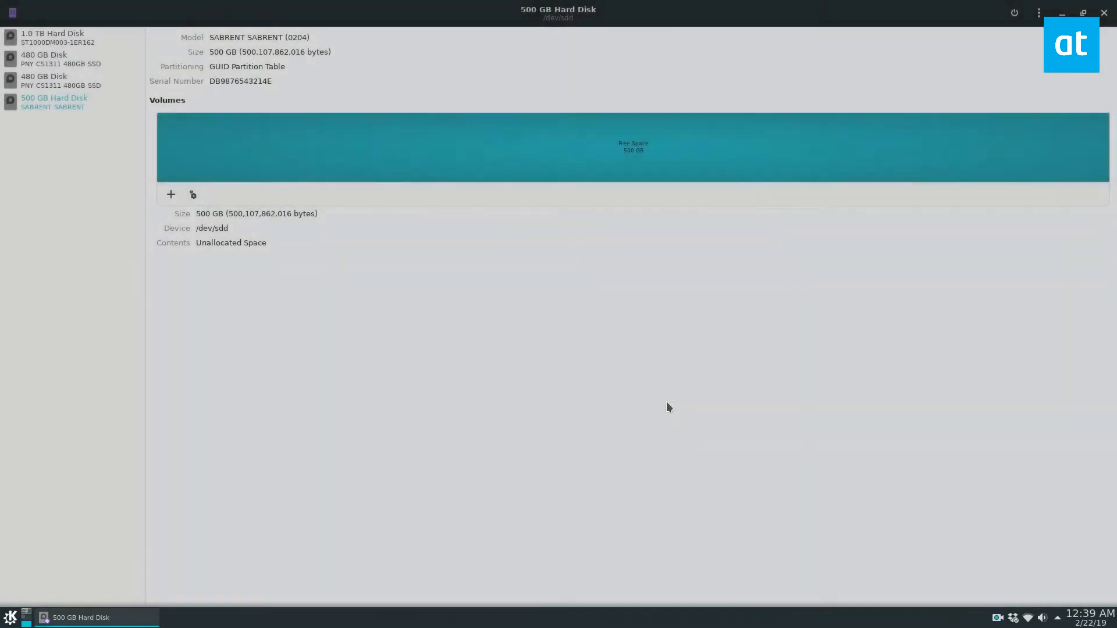
pyautogui.click(170, 194)
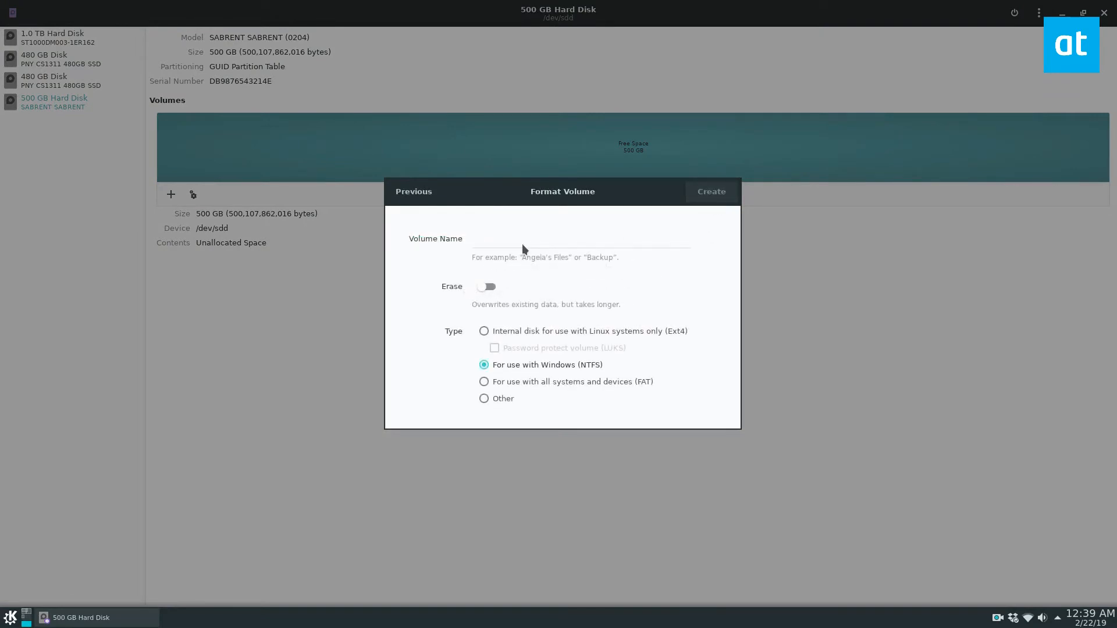
# Step: Name the new volume 'Sensitive Data' and choose the Linux Ext4 format
pyautogui.click(579, 242)
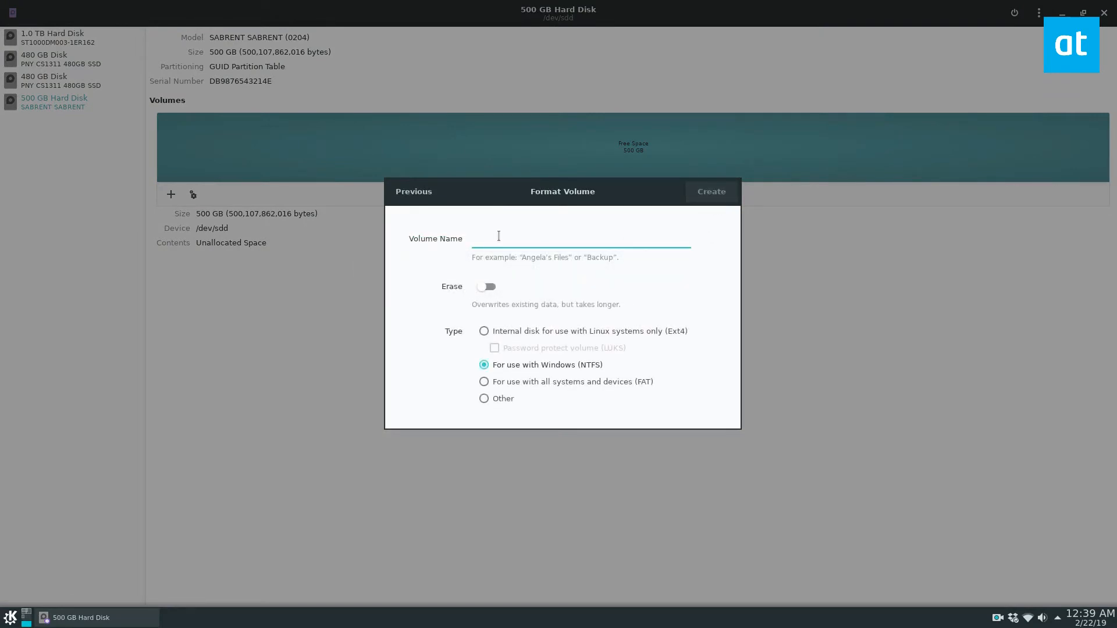
pyautogui.write('Sensitive Dat')
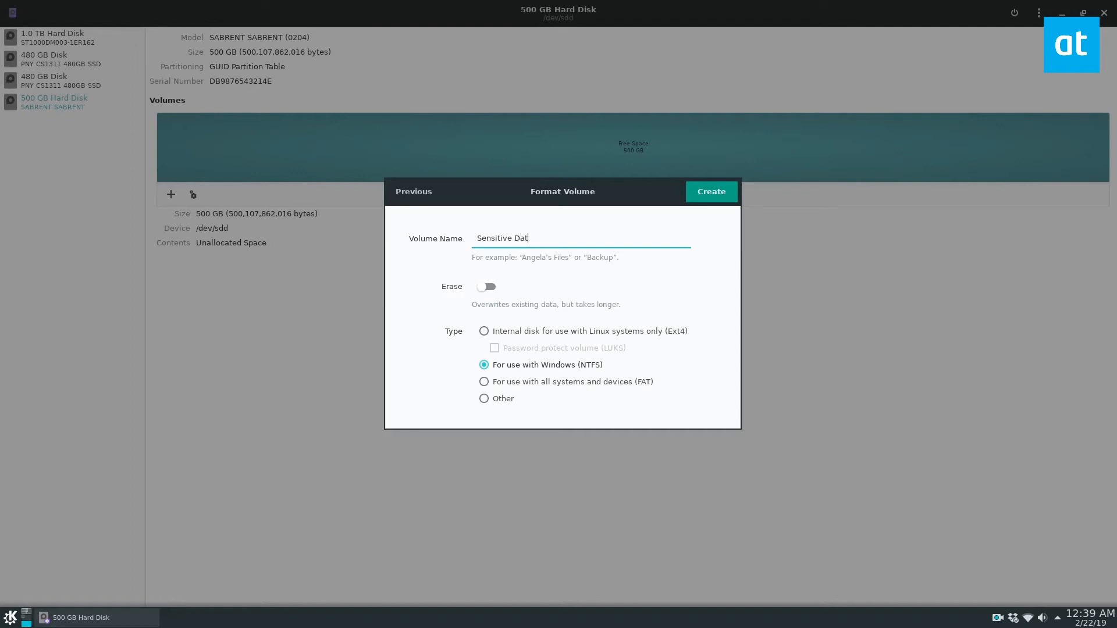
pyautogui.click(484, 330)
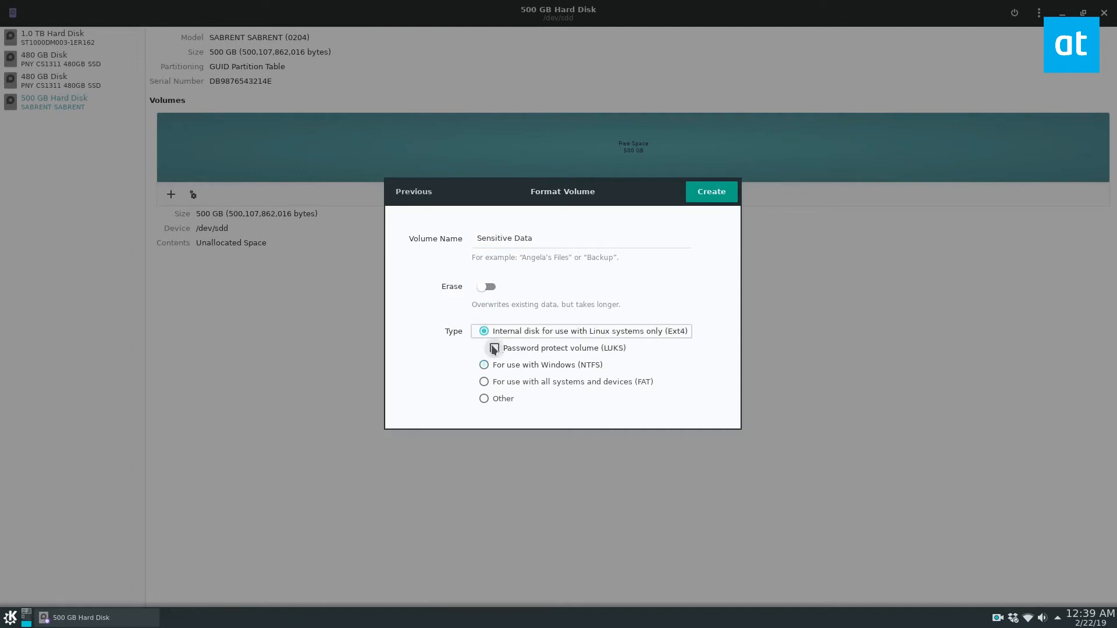
# Step: Enable LUKS protection, enter the password and create the encrypted 494 GB volume
pyautogui.click(483, 348)
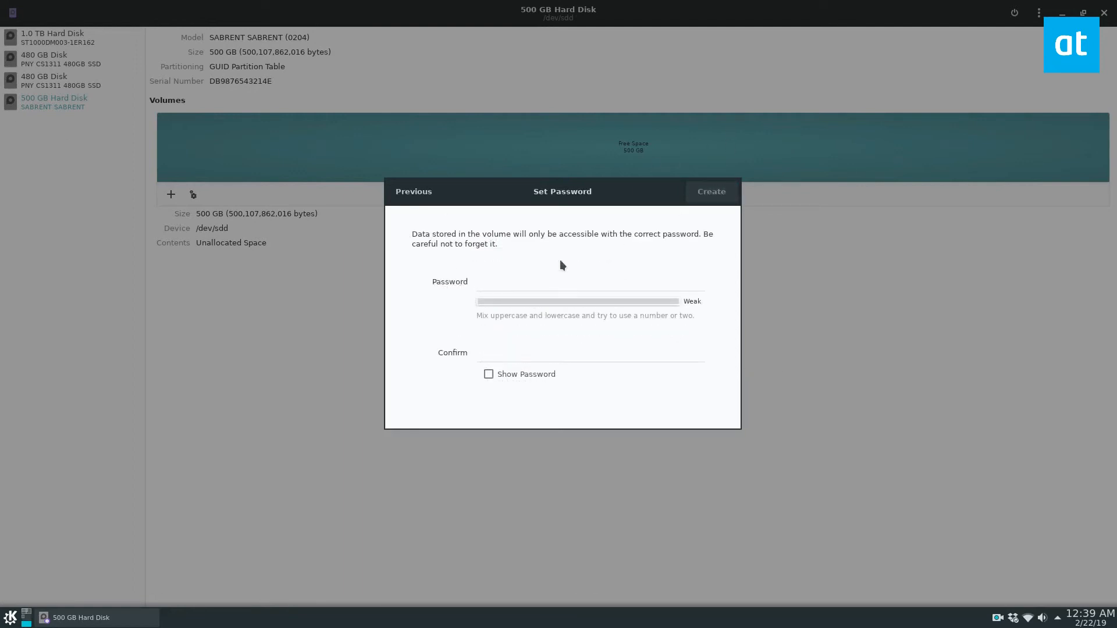
pyautogui.write('••')
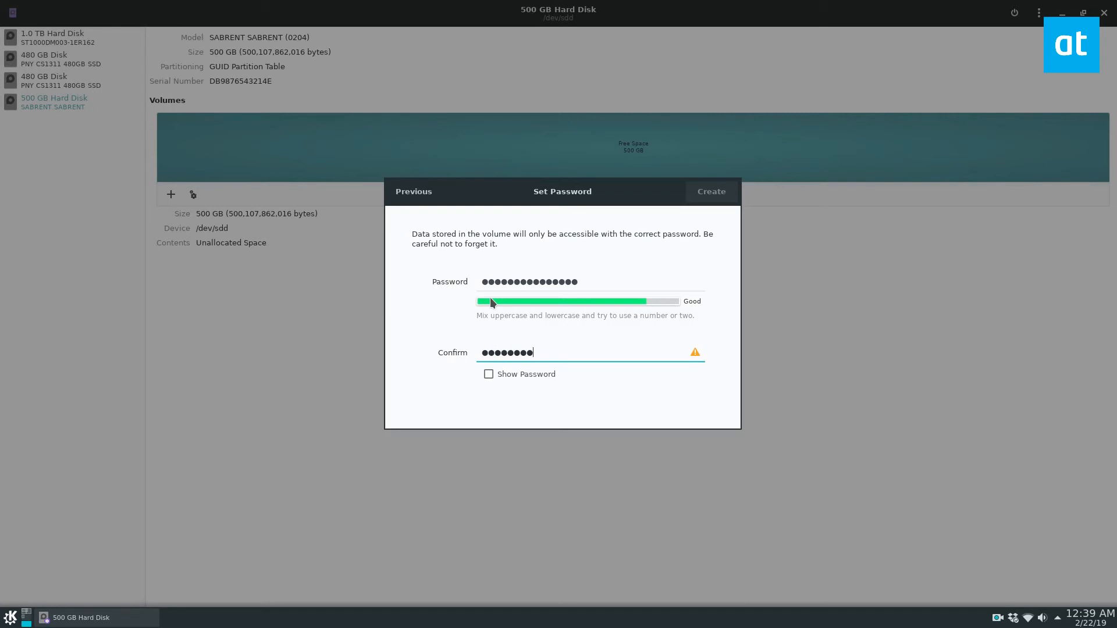
pyautogui.click(709, 192)
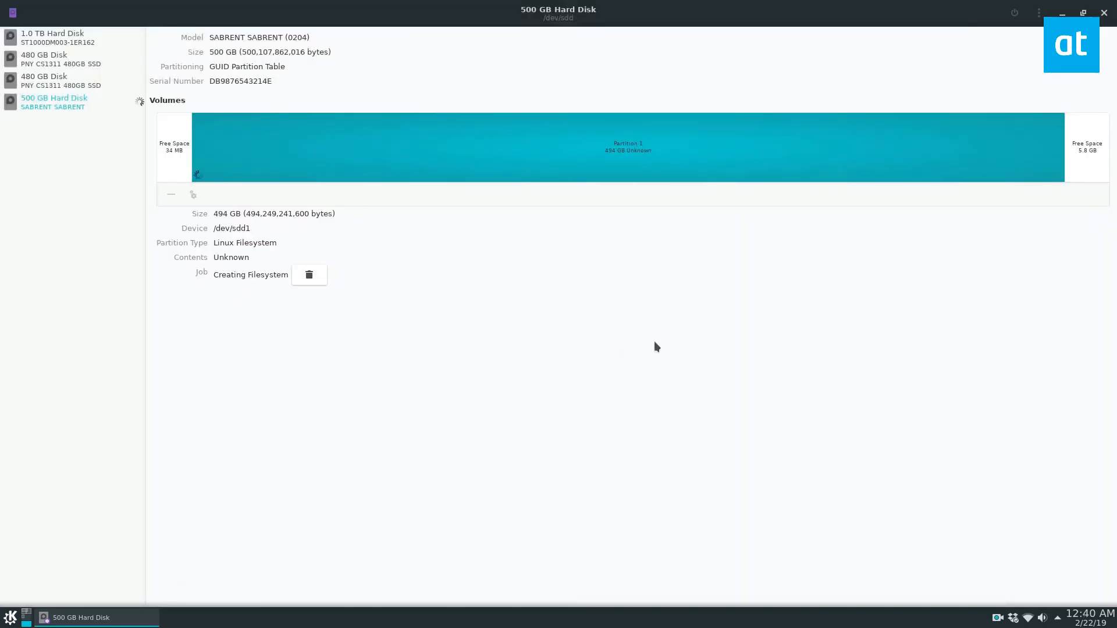